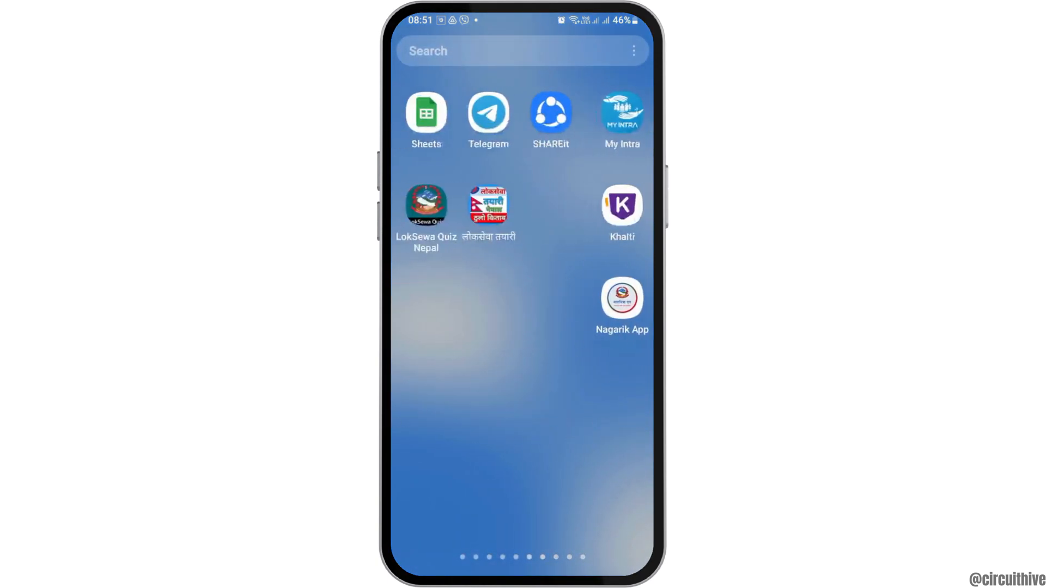
Swipe left through the home screen pages and launch the Play Store app
scroll("left", 3)
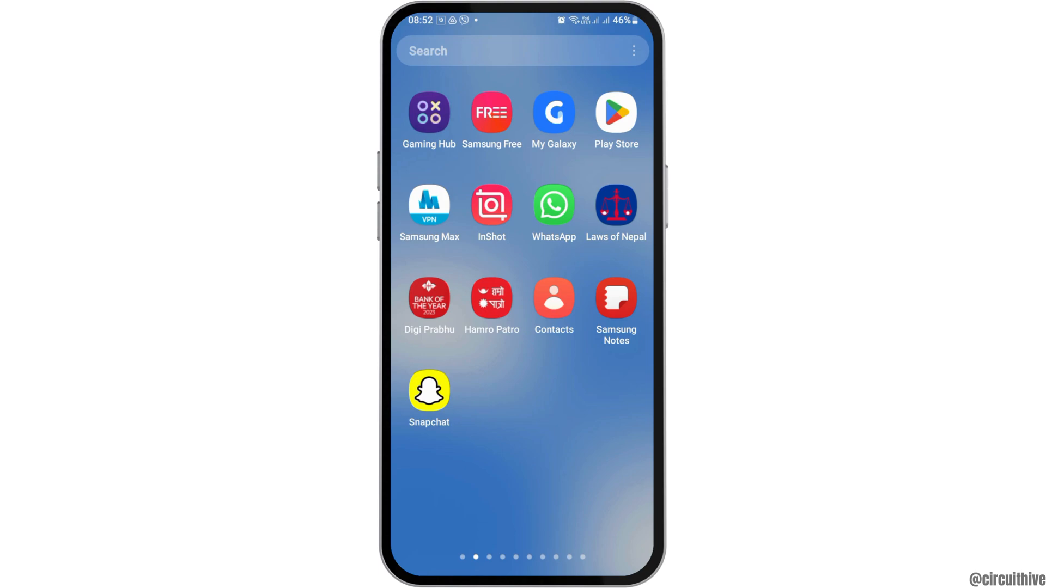
left_click(616, 113)
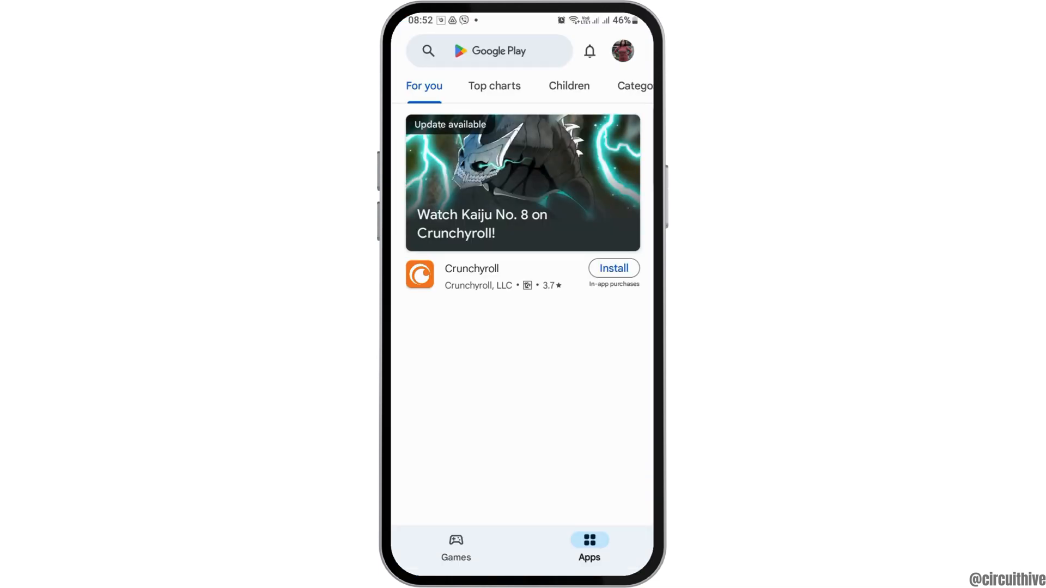
Go through the profile picture's account menu to Manage apps and device
left_click(494, 51)
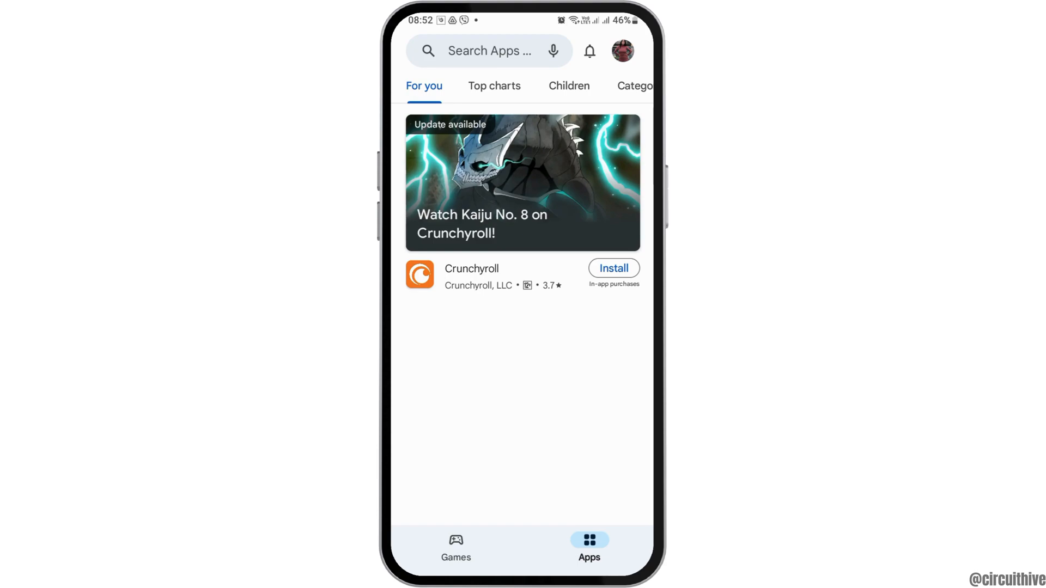
left_click(622, 50)
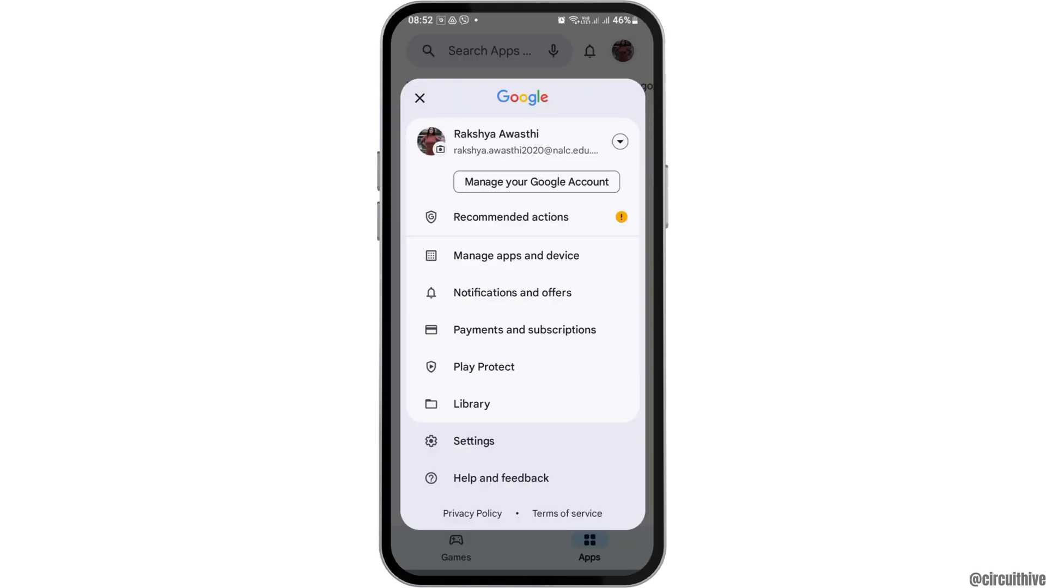
left_click(515, 256)
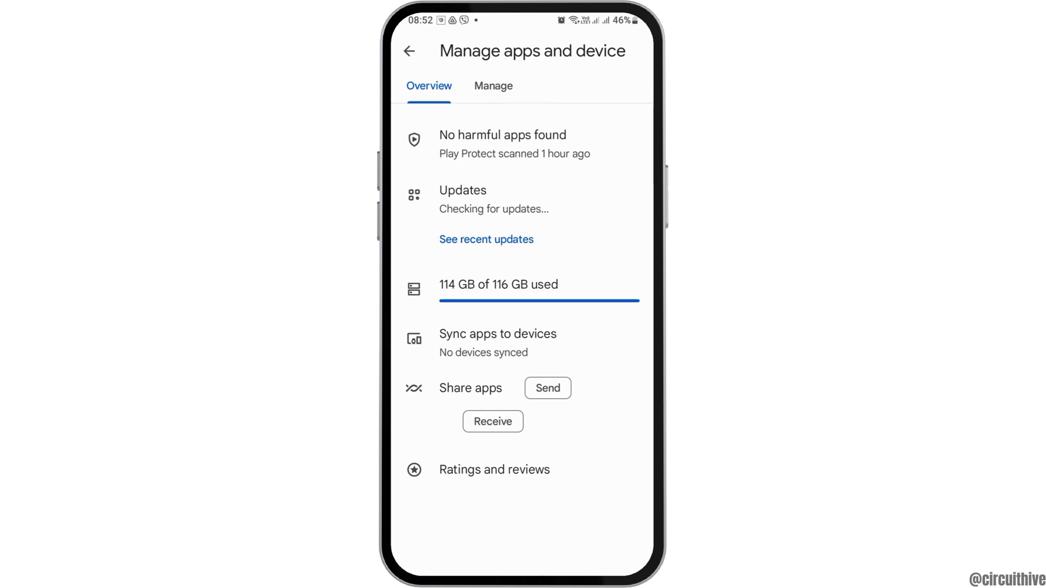
In the Manage tab, switch the Installed filter chip to Not installed
left_click(493, 86)
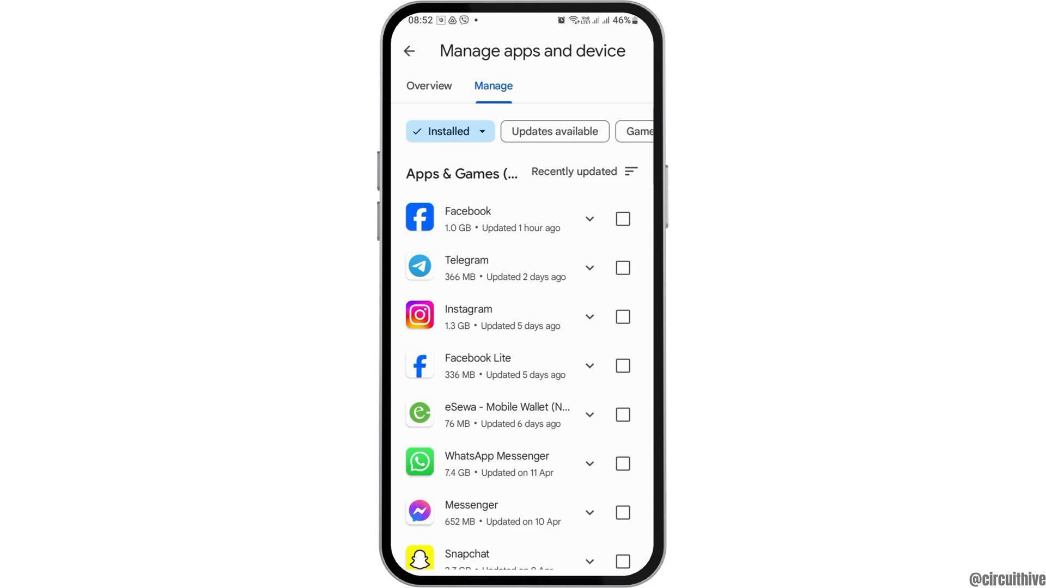
left_click(450, 132)
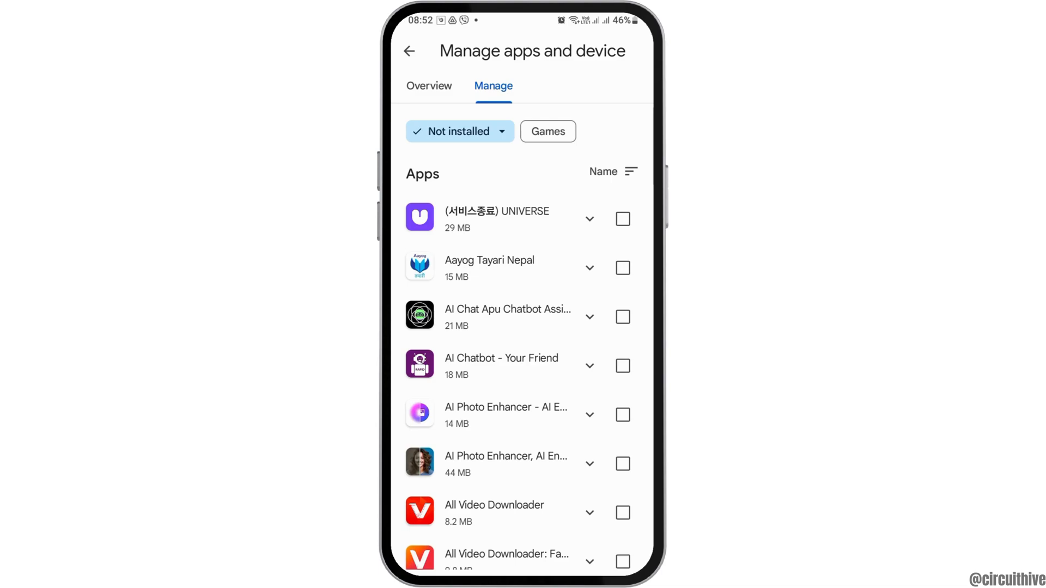
Keep the Not installed filter and sort the list by Recently updated
left_click(459, 131)
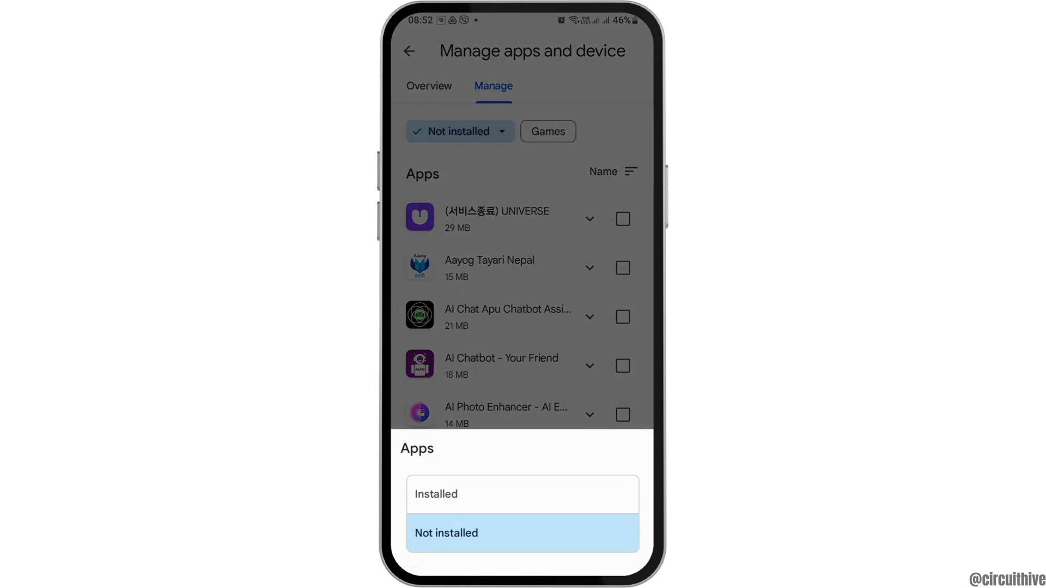
left_click(451, 533)
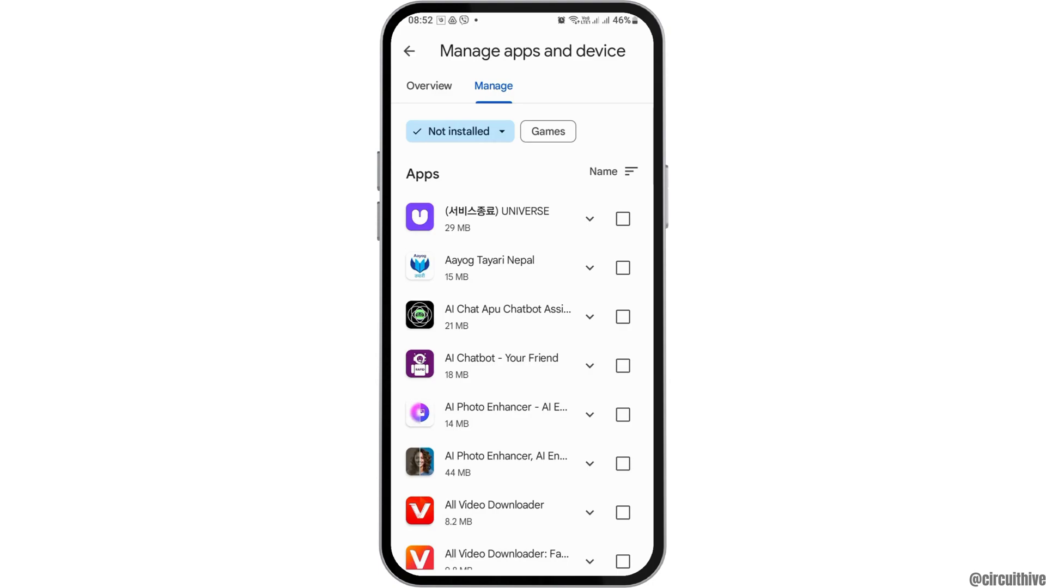
left_click(626, 171)
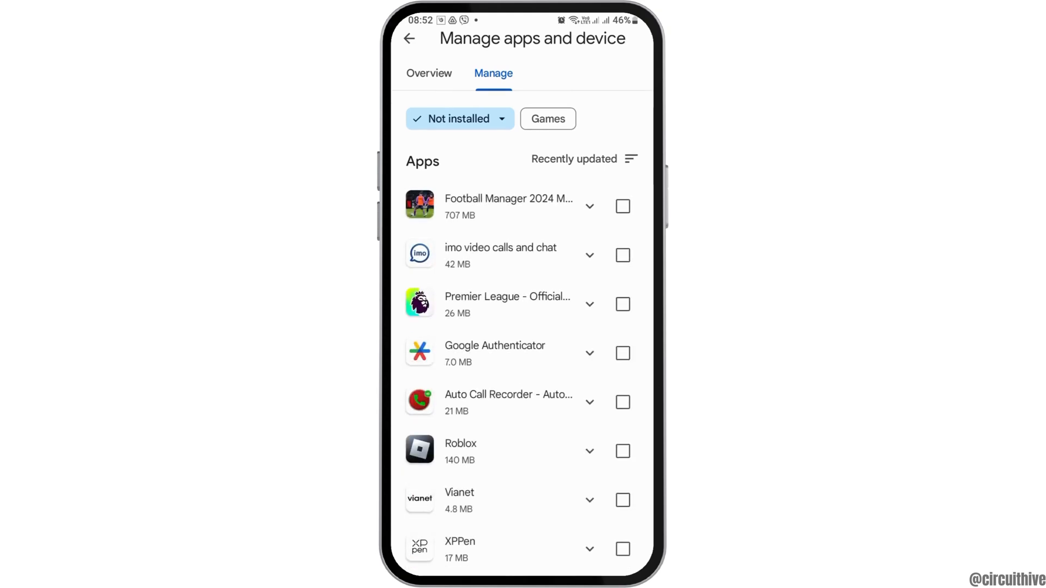
scroll("down", 3)
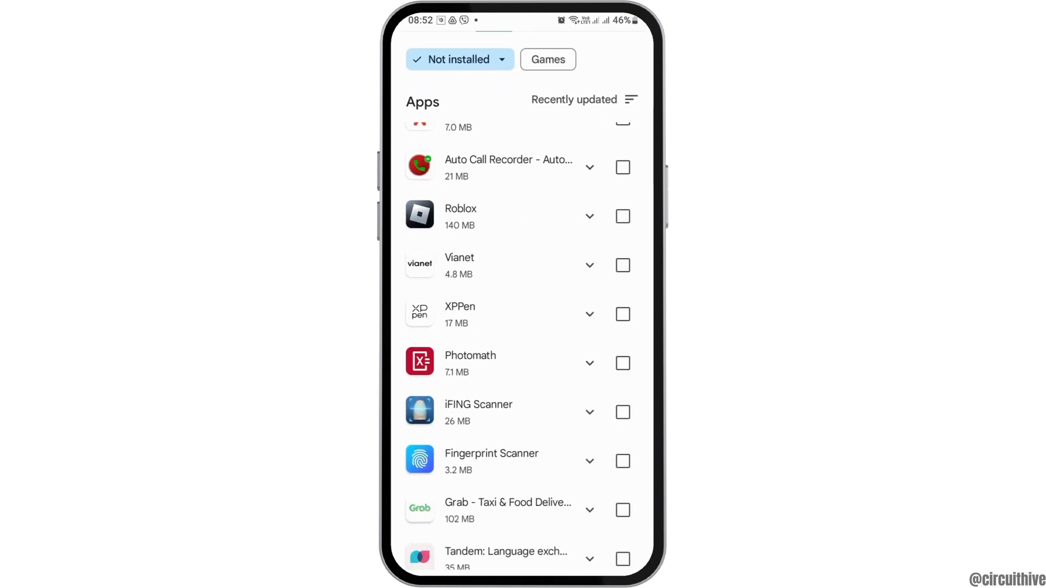
scroll("down", 3)
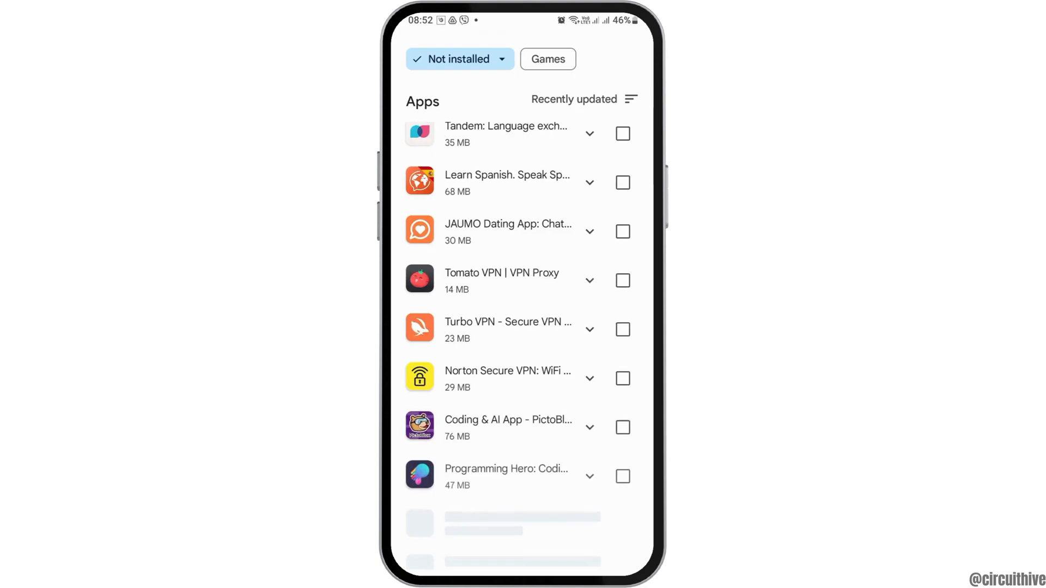